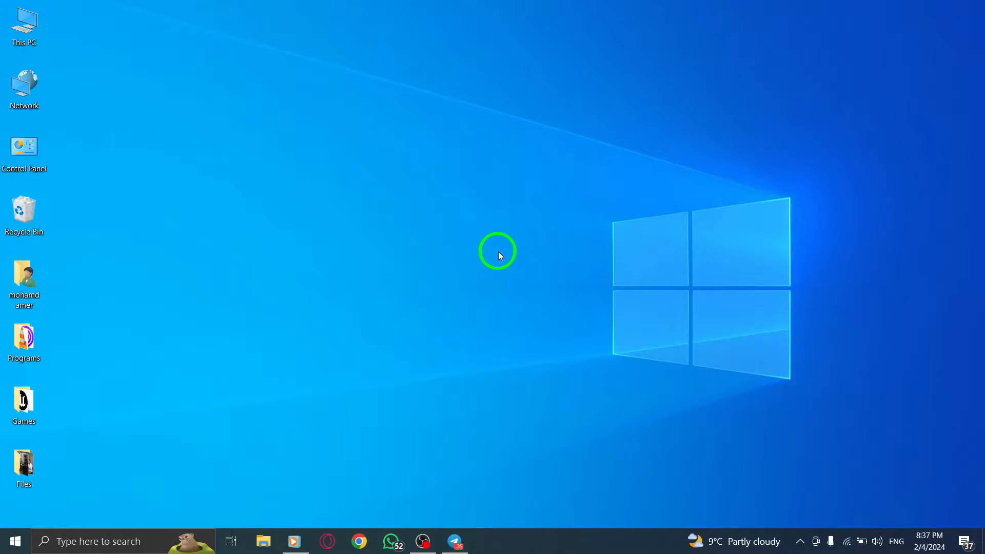
{"action": "mouse_move", "coordinate": [511, 252]}
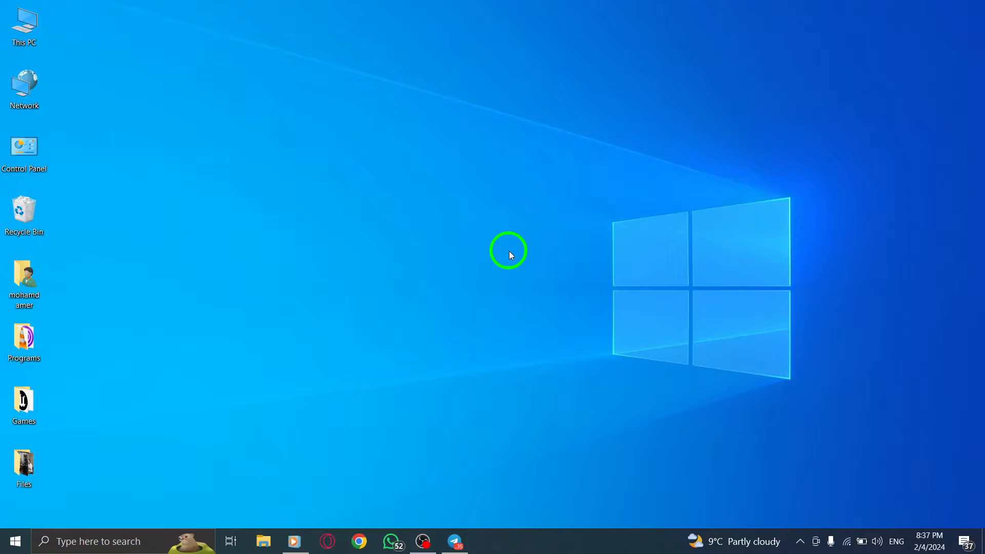
{"action": "mouse_move", "coordinate": [535, 311]}
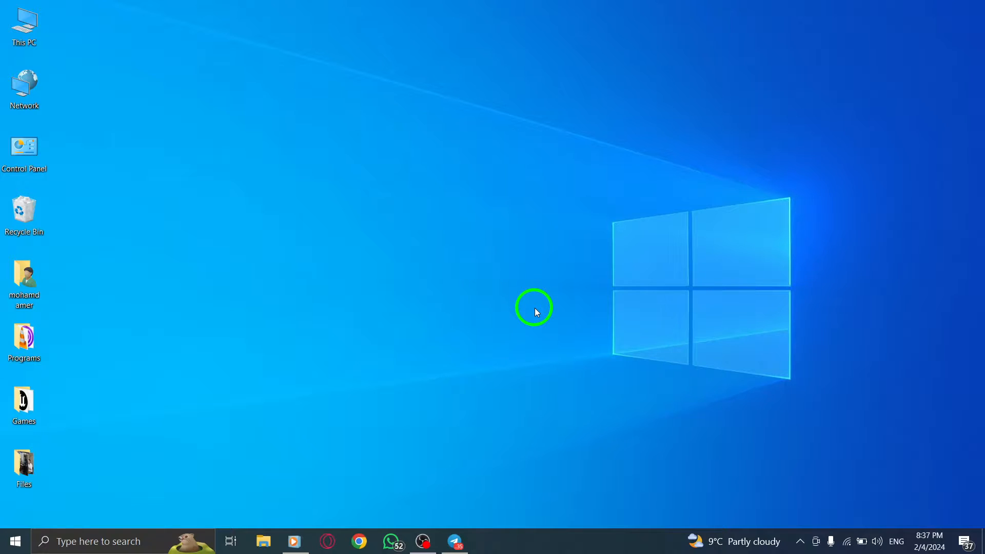
{"action": "mouse_move", "coordinate": [528, 313]}
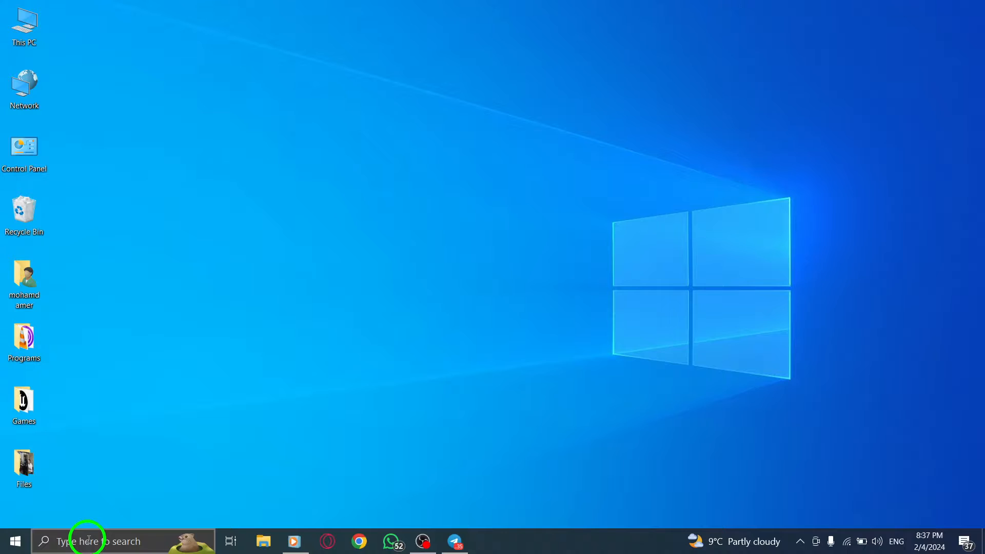
- Launch Telegram Desktop from Windows search by searching 'teele'
{"action": "left_click", "coordinate": [87, 542]}
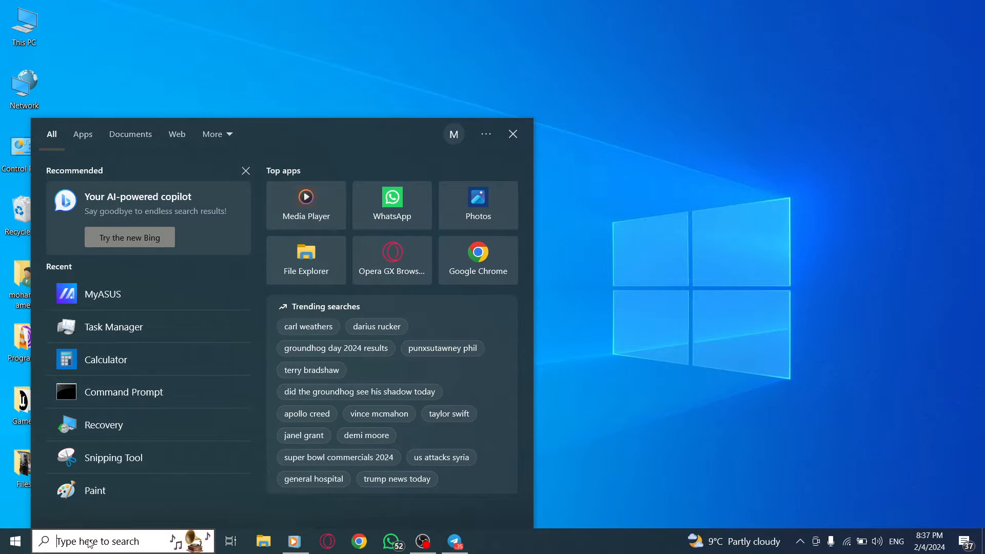
{"action": "type", "text": "teele"}
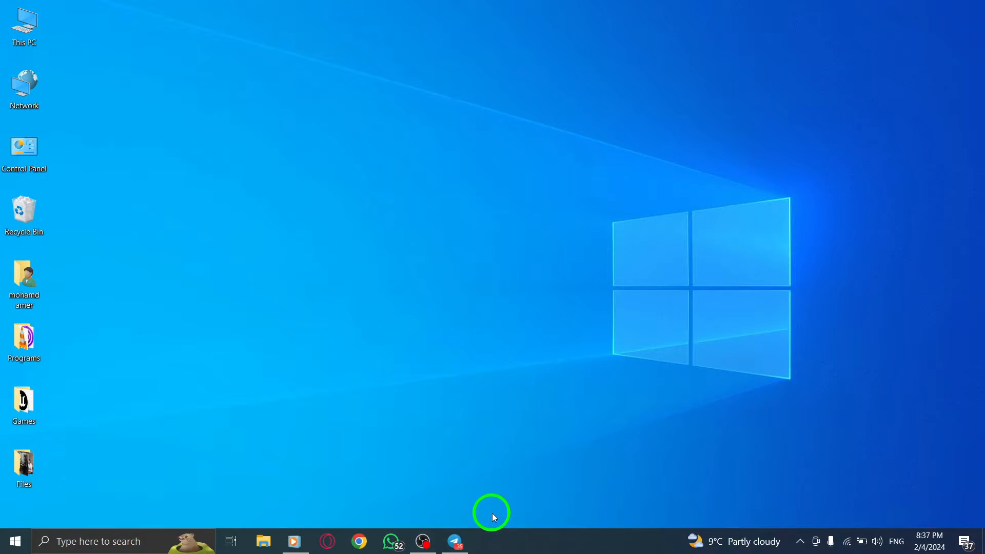
{"action": "left_click", "coordinate": [455, 541]}
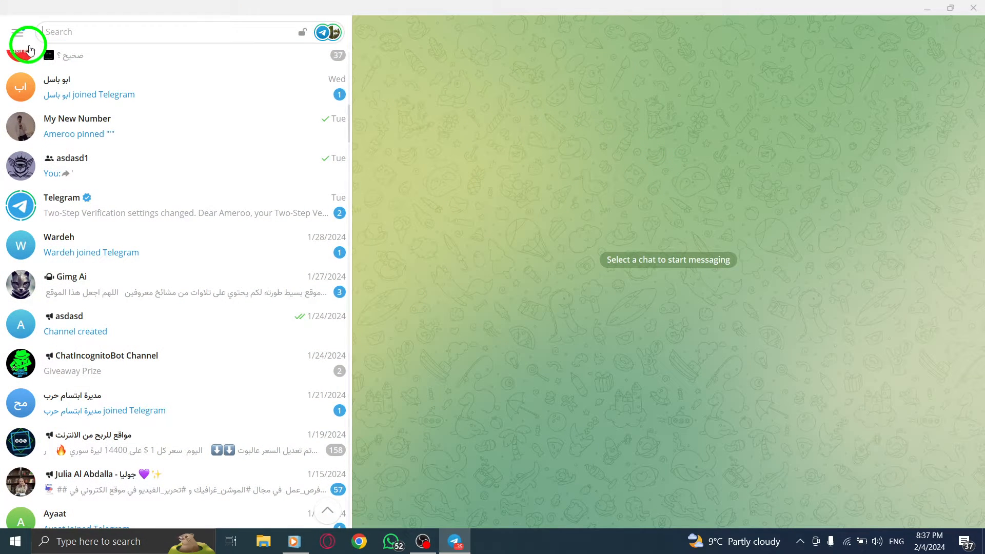
- Dismiss the account-limit warning and log out of one connected account to reach the login screen
{"action": "left_click", "coordinate": [24, 31]}
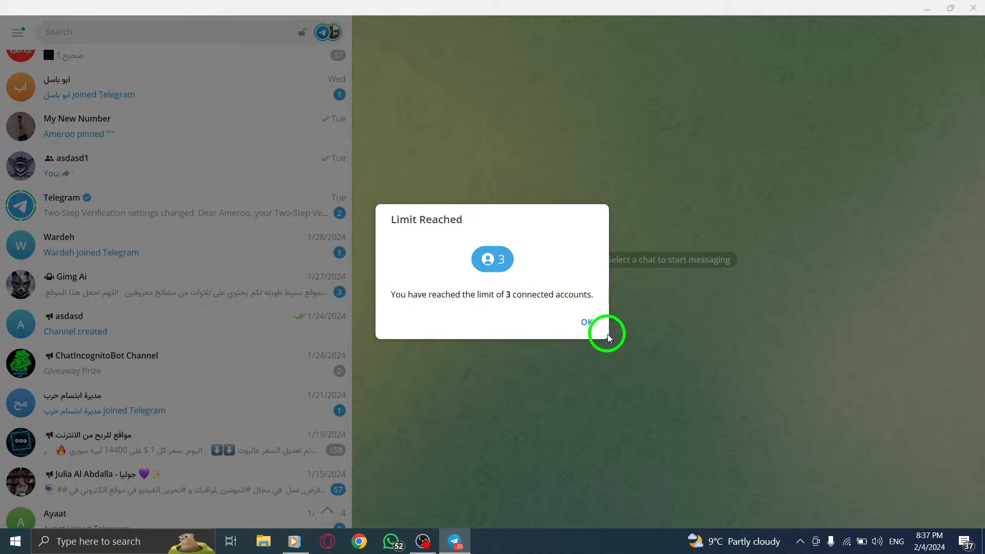
{"action": "left_click", "coordinate": [587, 321]}
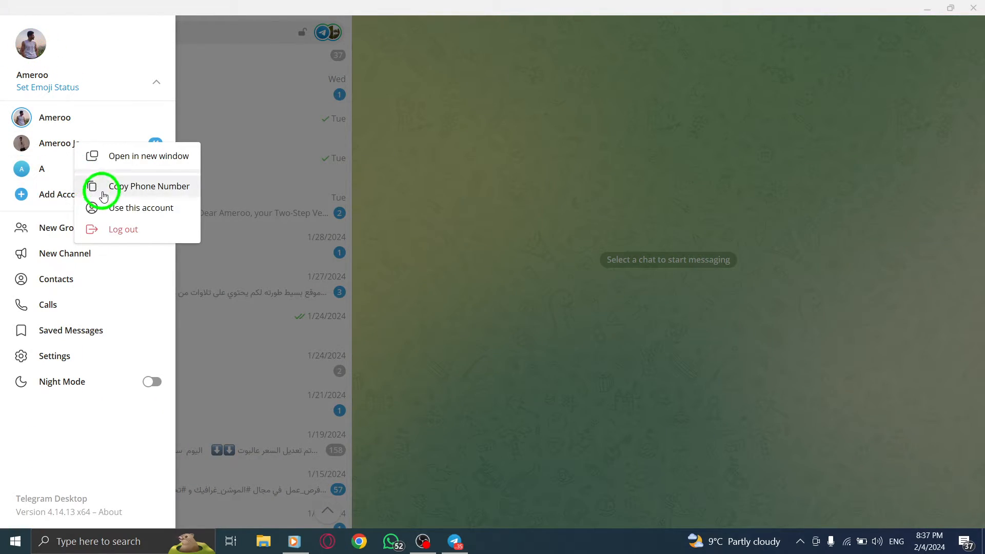
{"action": "left_click", "coordinate": [123, 228]}
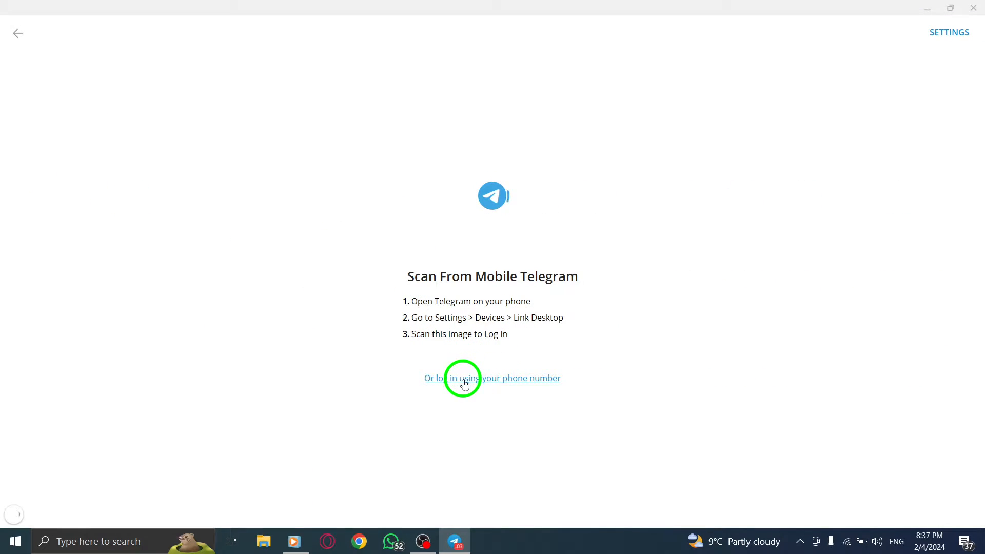
{"action": "left_click", "coordinate": [464, 377]}
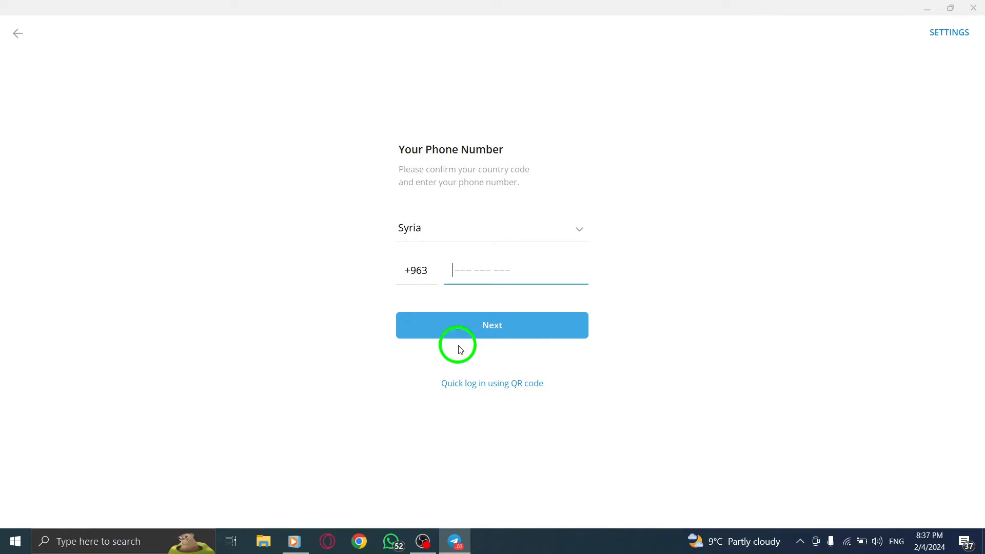
{"action": "left_click", "coordinate": [461, 271]}
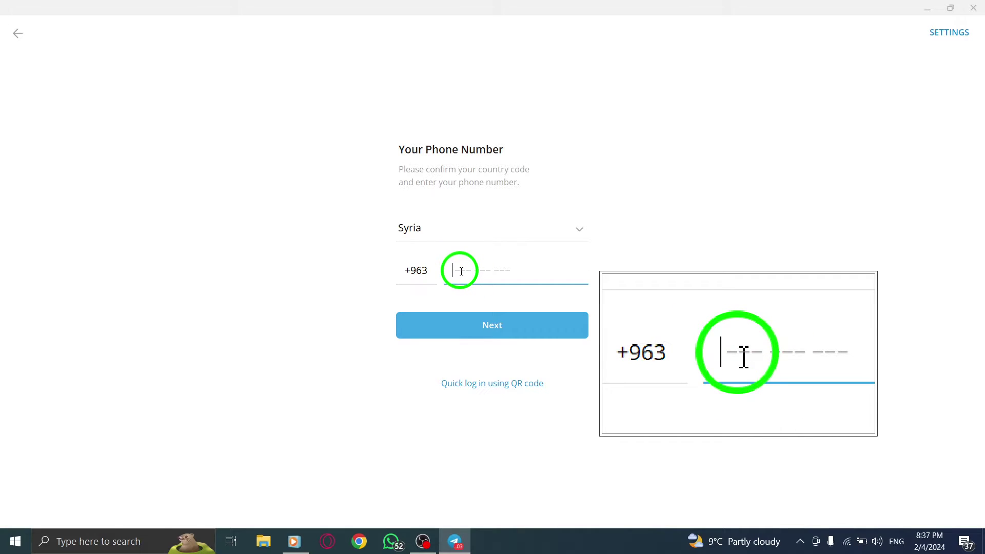
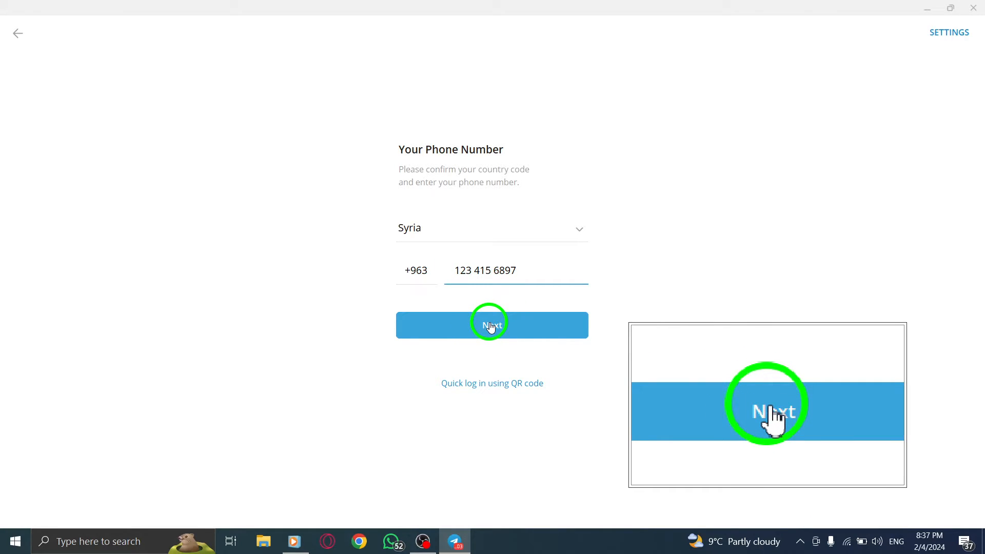
{"action": "left_click", "coordinate": [492, 326]}
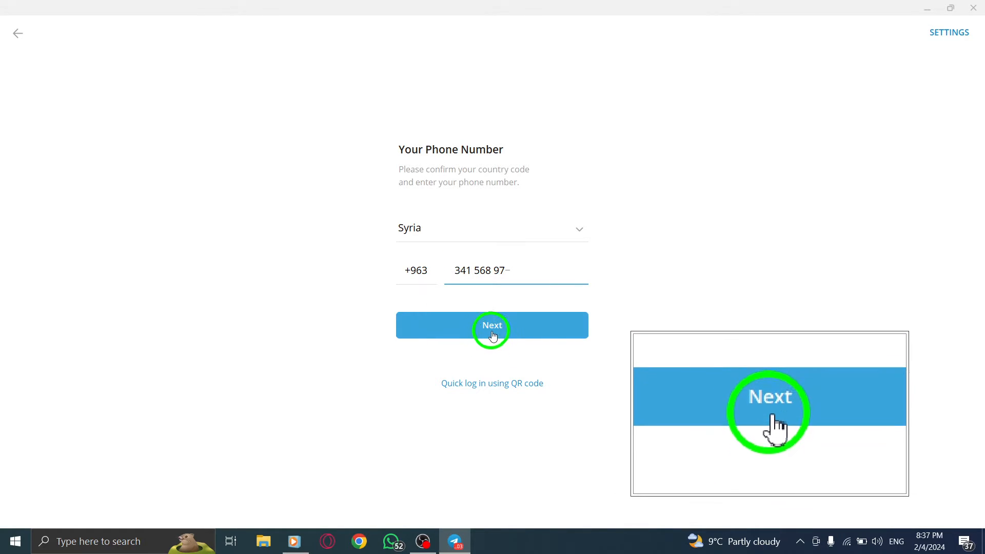
{"action": "left_click", "coordinate": [492, 325]}
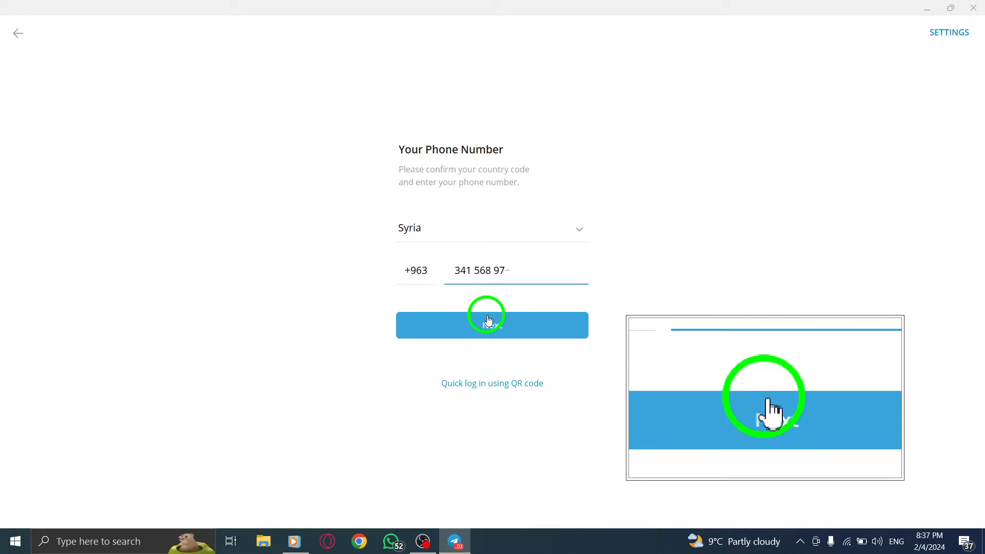
{"action": "left_click", "coordinate": [486, 325]}
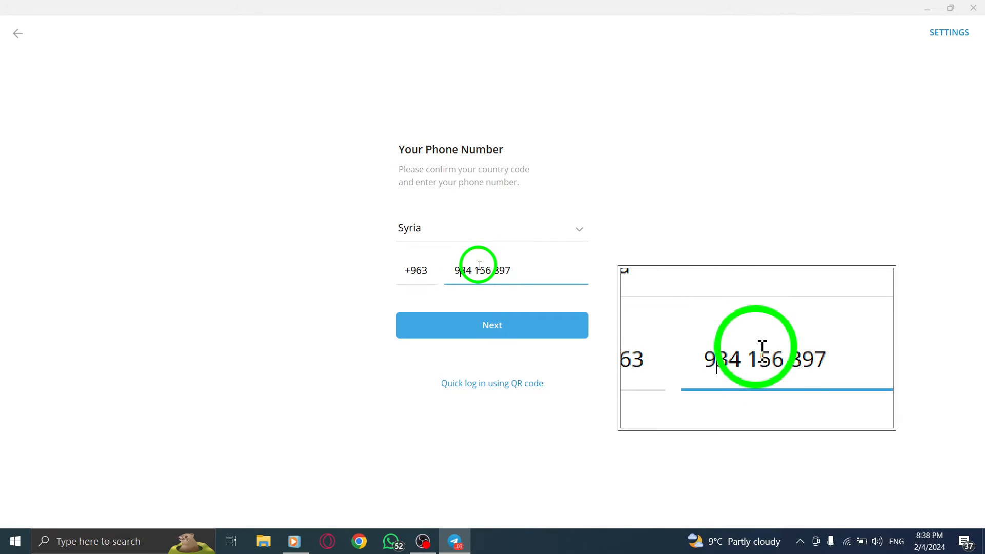
{"action": "left_click", "coordinate": [492, 325]}
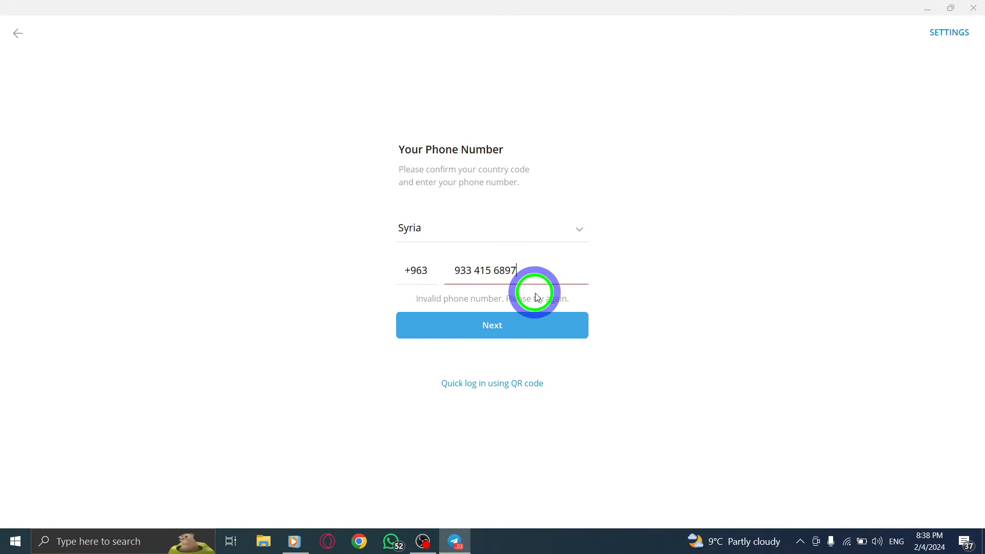
{"action": "left_click", "coordinate": [492, 325]}
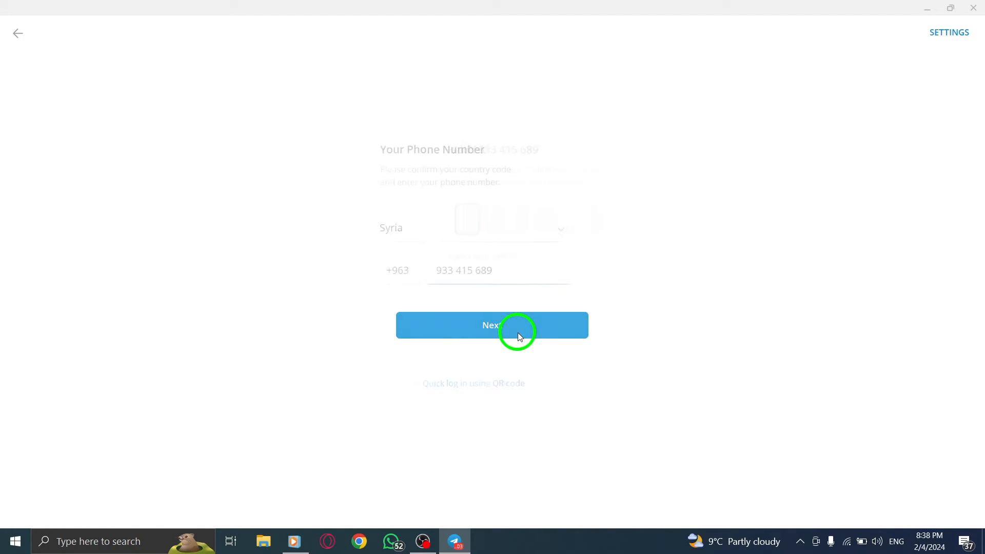
- Submit the number to reach the verification code boxes, then close Telegram Desktop
{"action": "left_click", "coordinate": [493, 325]}
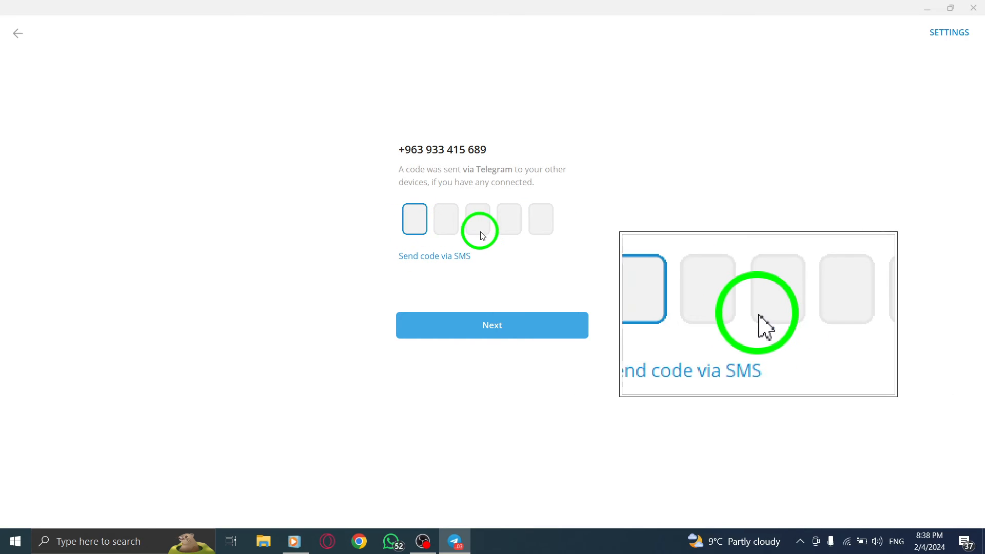
{"action": "mouse_move", "coordinate": [558, 242]}
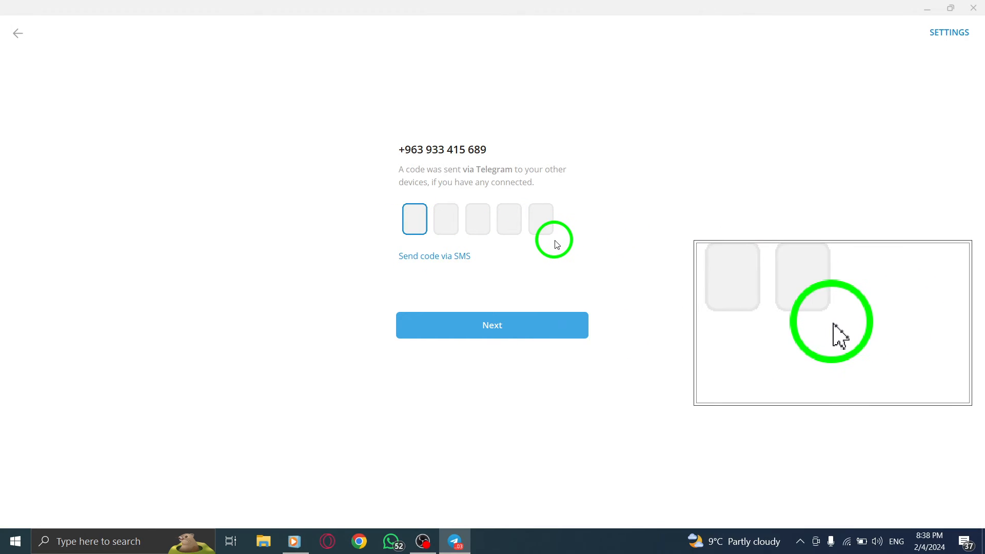
{"action": "mouse_move", "coordinate": [324, 232]}
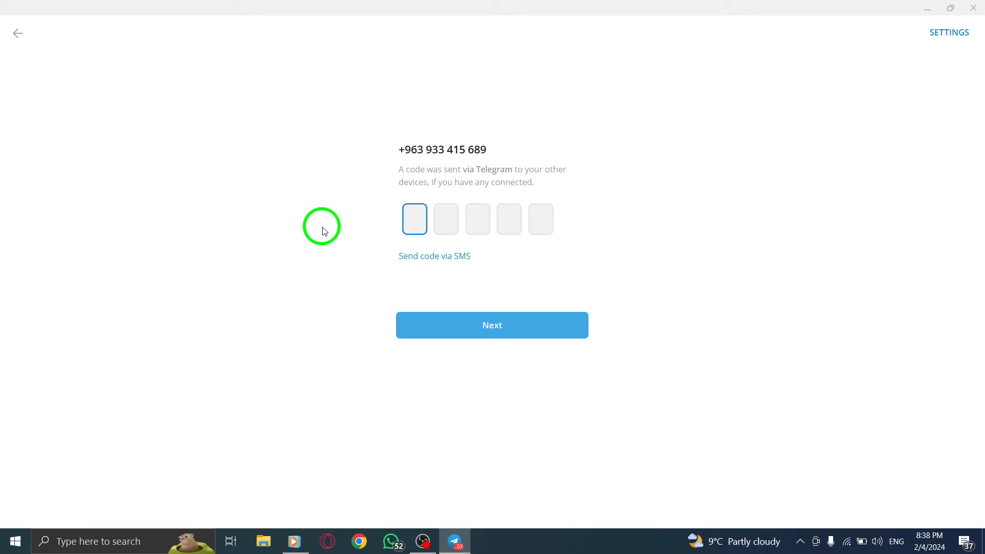
{"action": "mouse_move", "coordinate": [337, 229]}
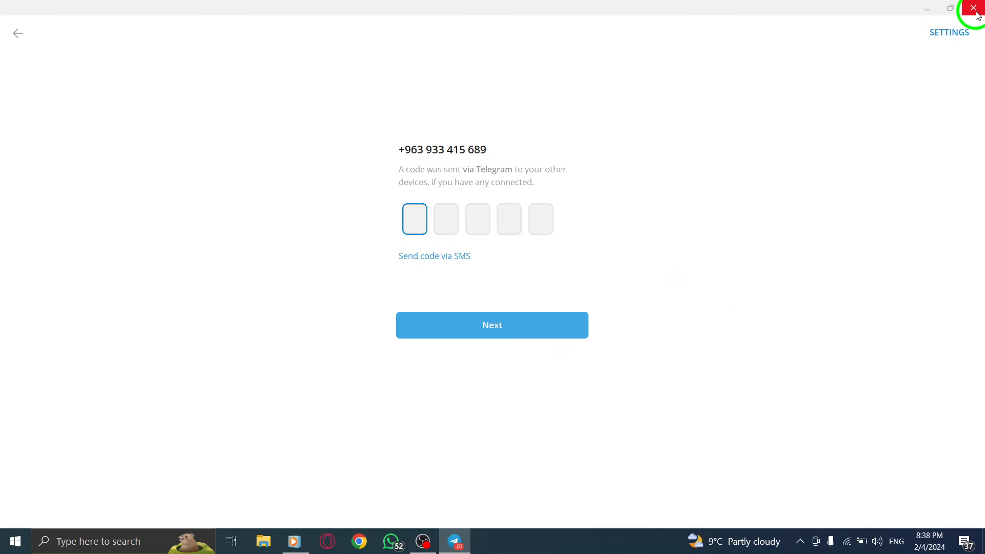
{"action": "left_click", "coordinate": [971, 8]}
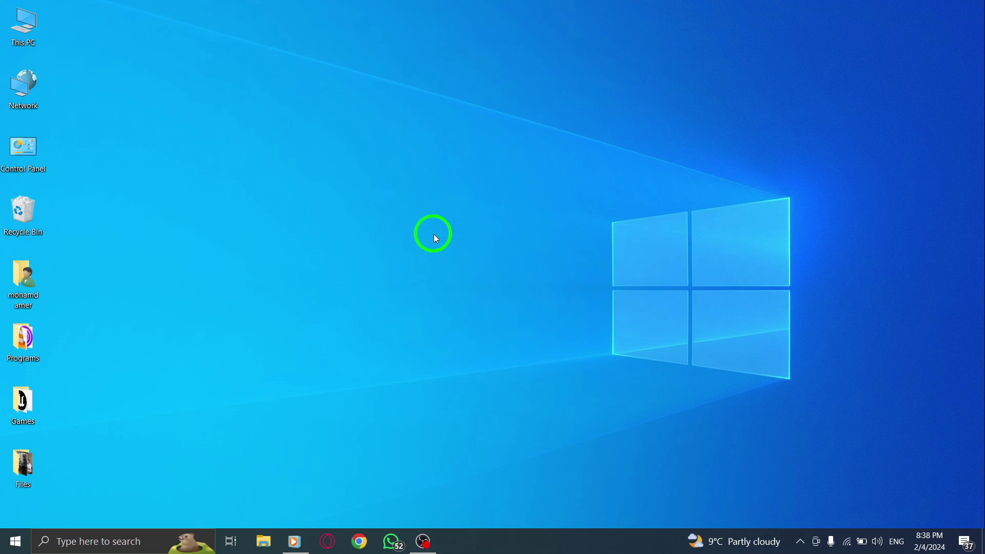